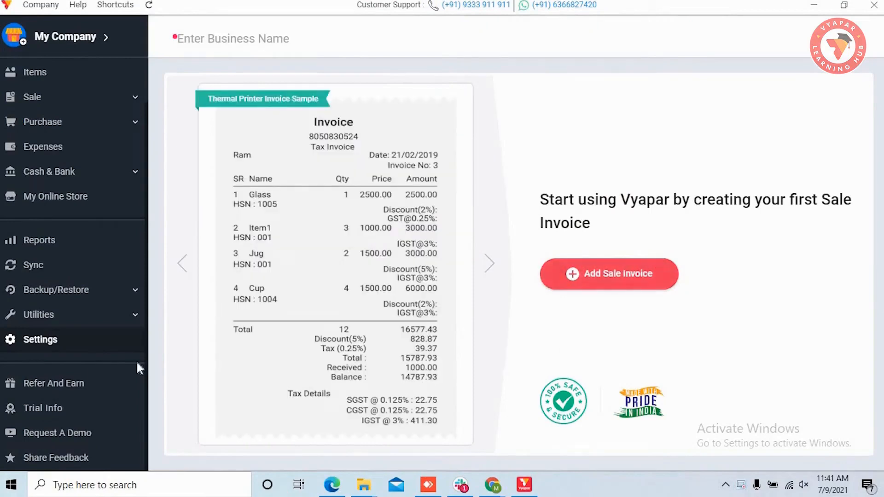
mouse_move(95, 346)
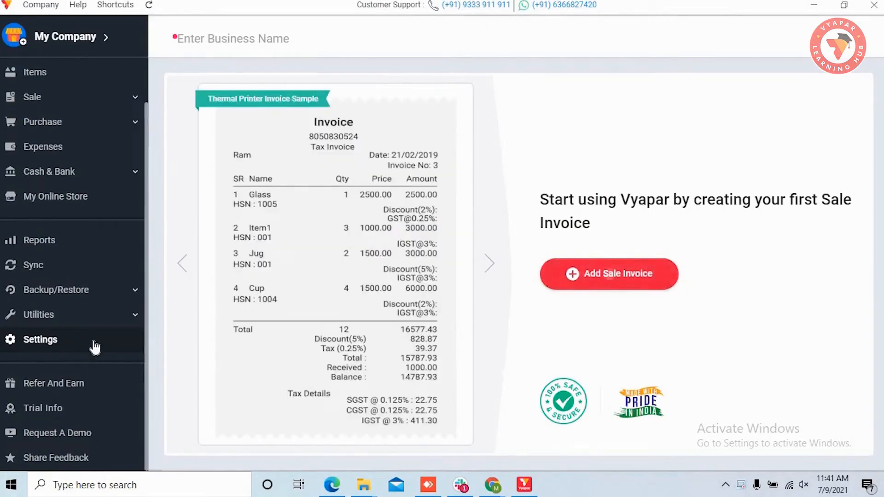
Step: Open Vyapar's Settings screen from the left sidebar
left_click(489, 263)
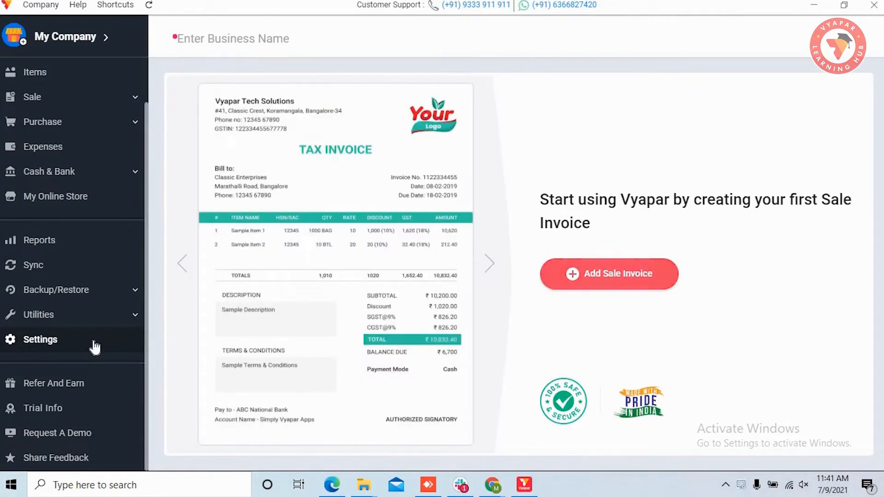
left_click(488, 263)
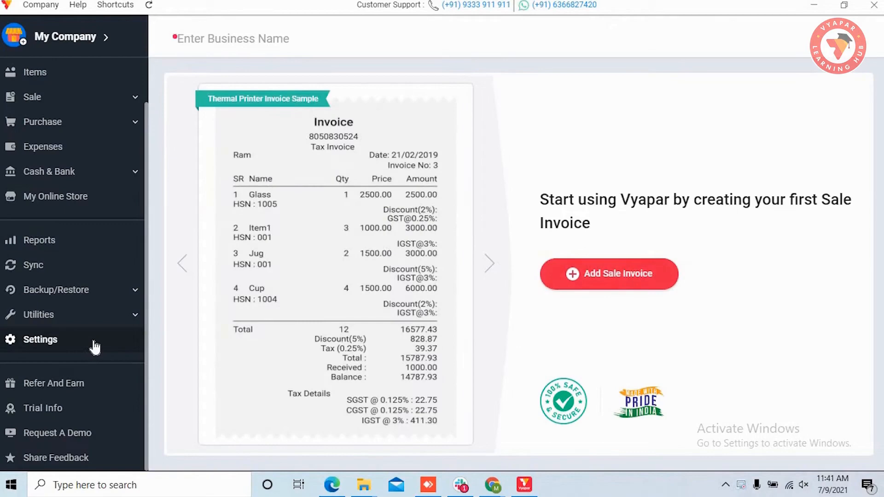
left_click(489, 263)
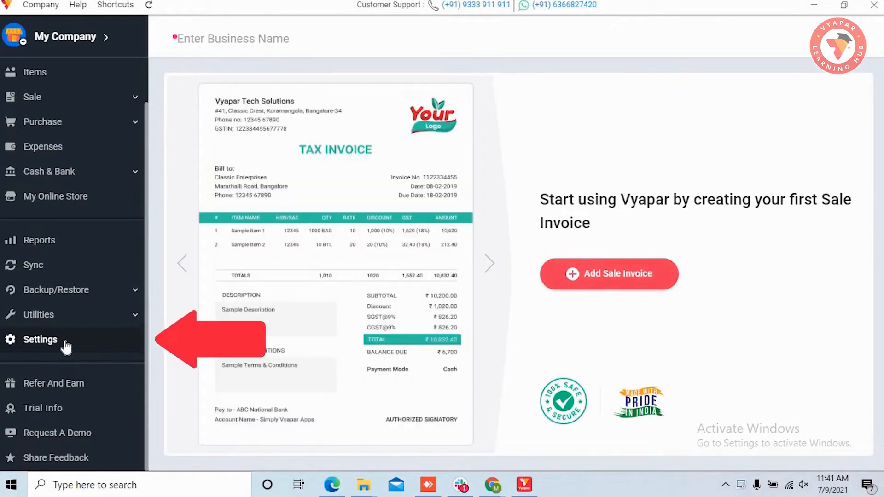
left_click(40, 339)
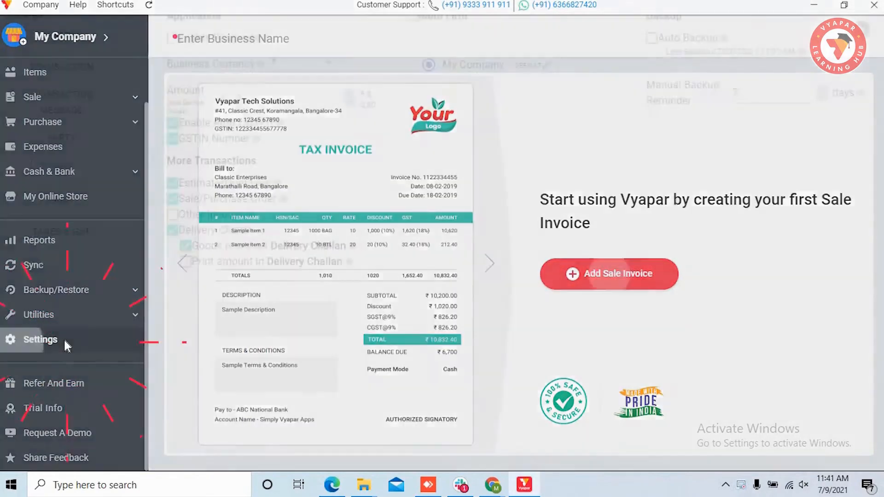
Step: In Party settings, enable Party Grouping, Shipping Address and Print Shipping Address
left_click(39, 339)
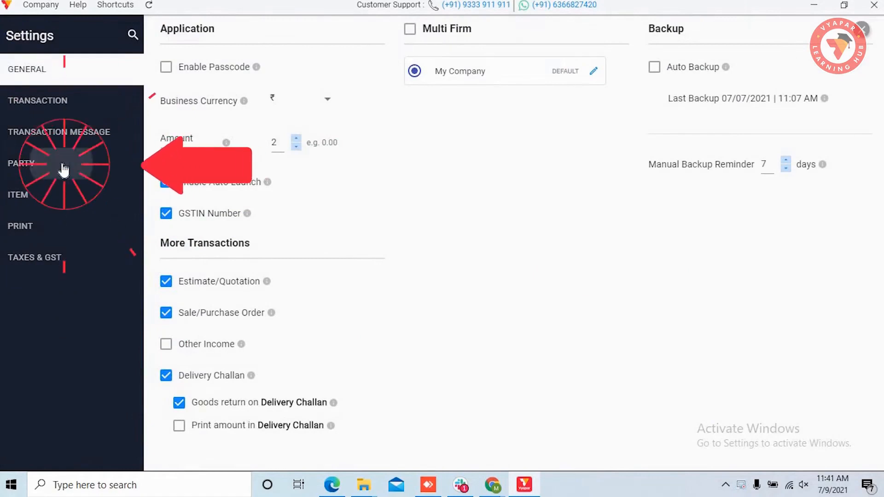
left_click(20, 163)
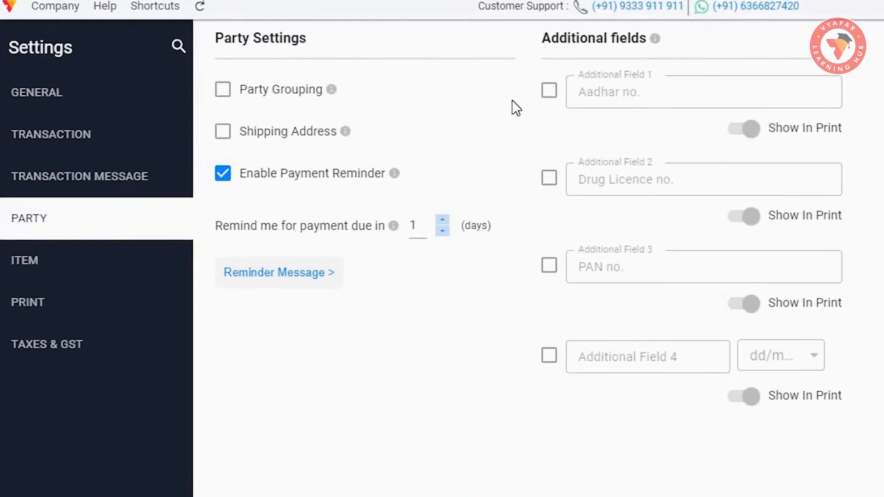
mouse_move(224, 95)
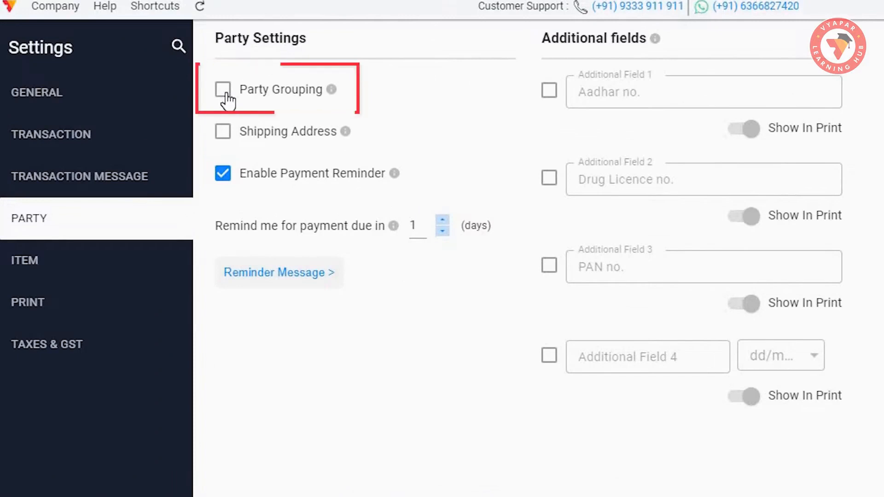
left_click(222, 89)
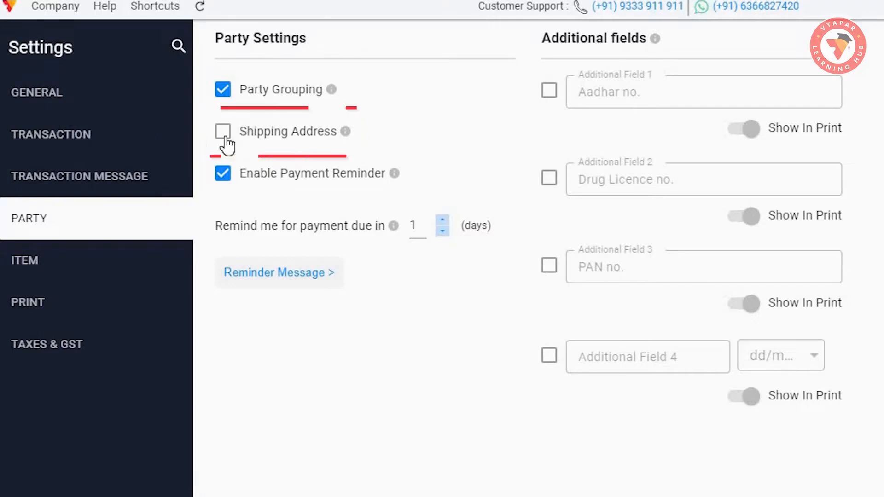
left_click(222, 131)
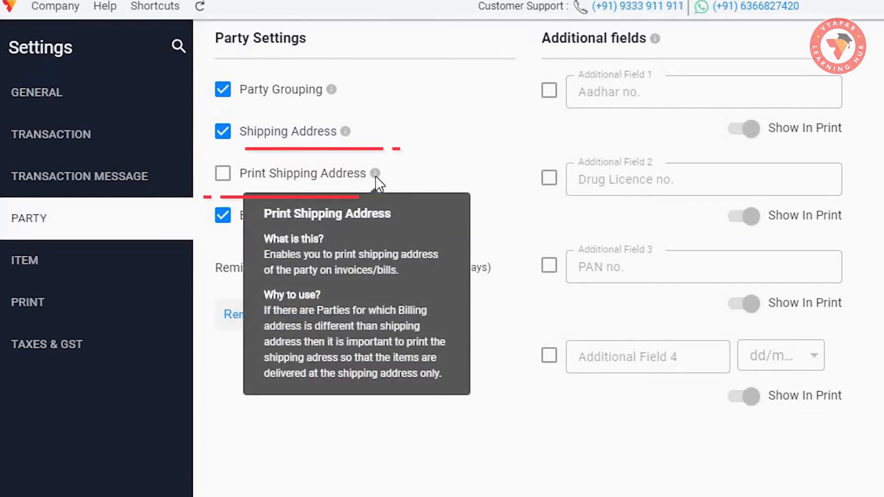
left_click(222, 173)
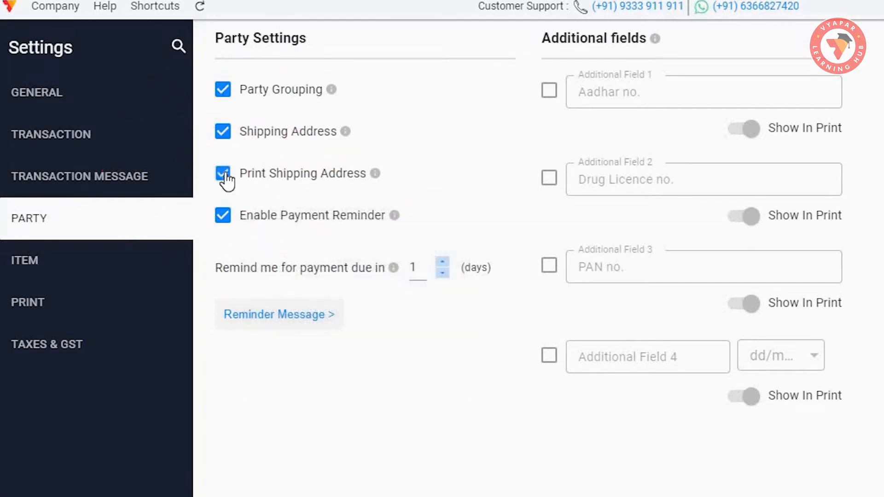
left_click(223, 173)
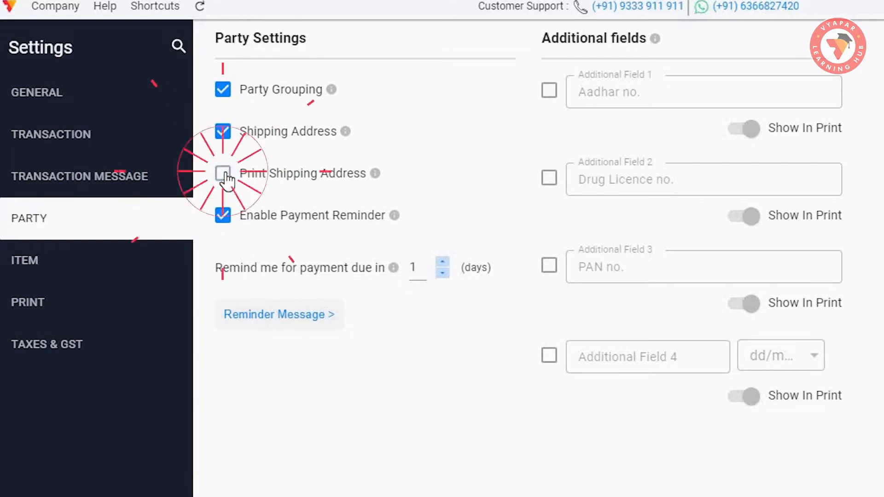
left_click(222, 174)
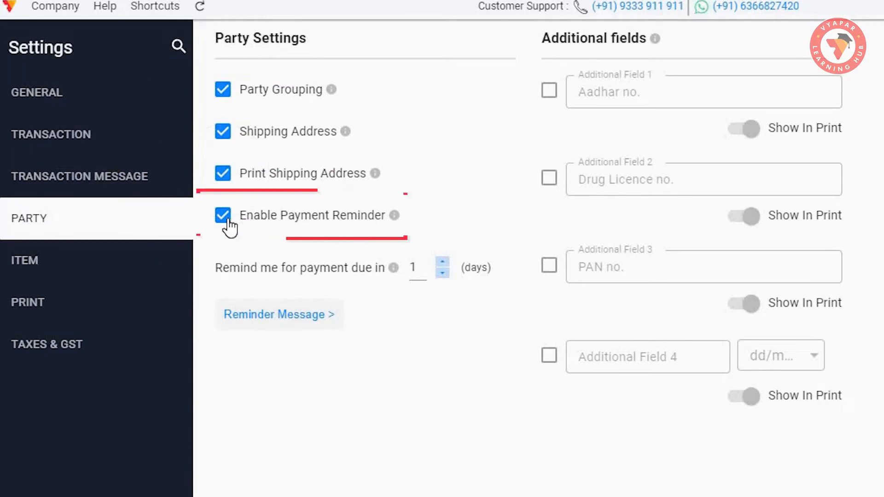
mouse_move(399, 226)
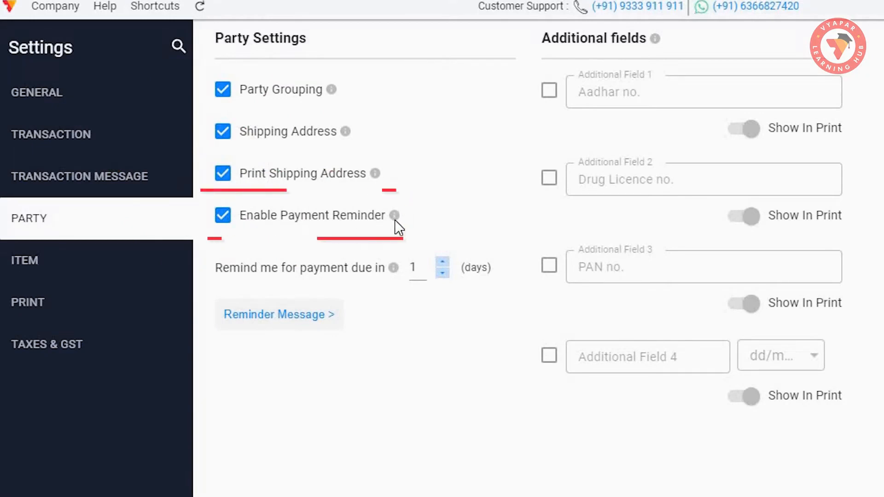
mouse_move(394, 216)
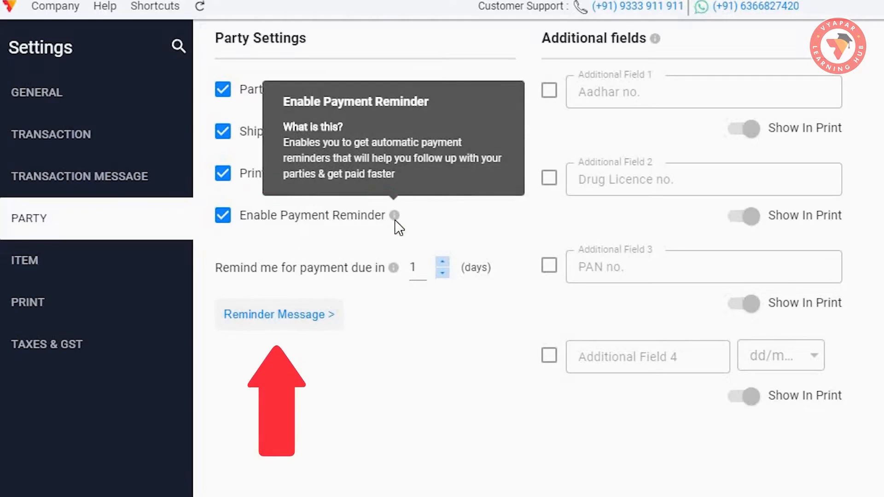
mouse_move(333, 339)
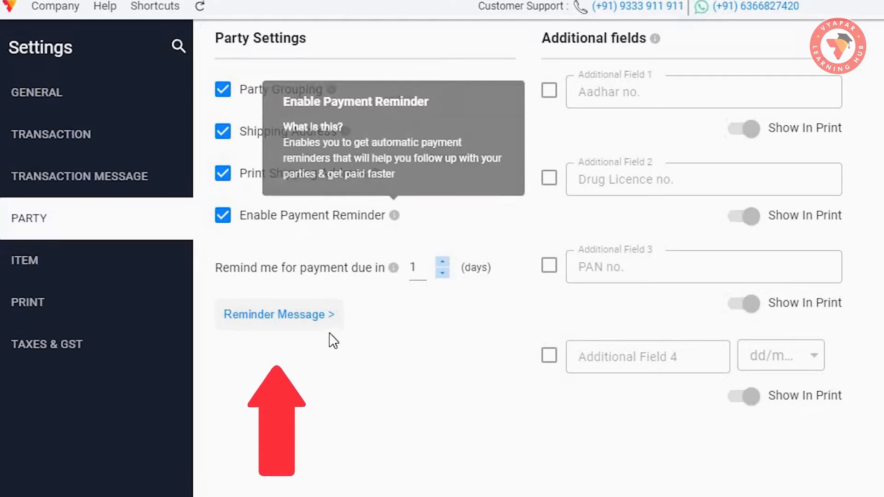
mouse_move(330, 324)
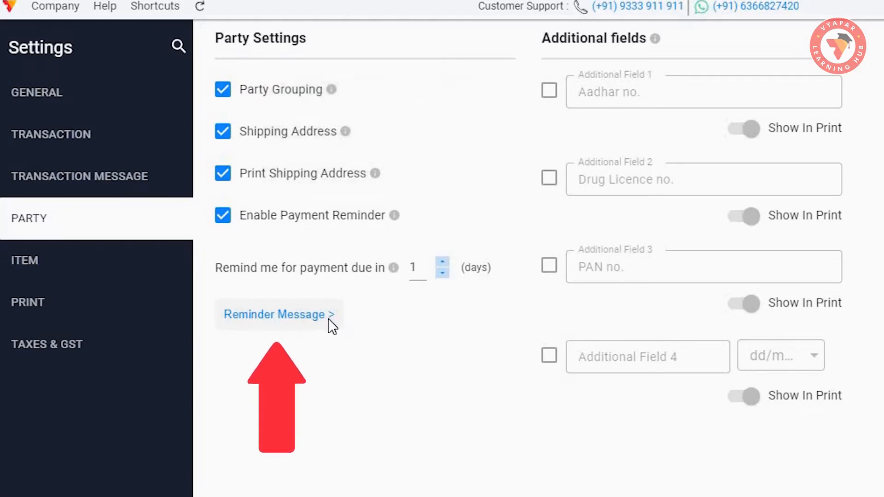
left_click(277, 314)
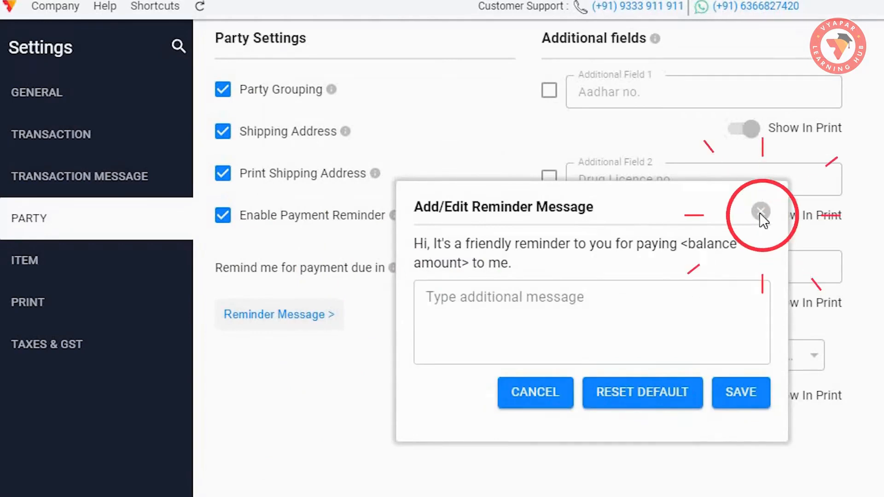
left_click(761, 210)
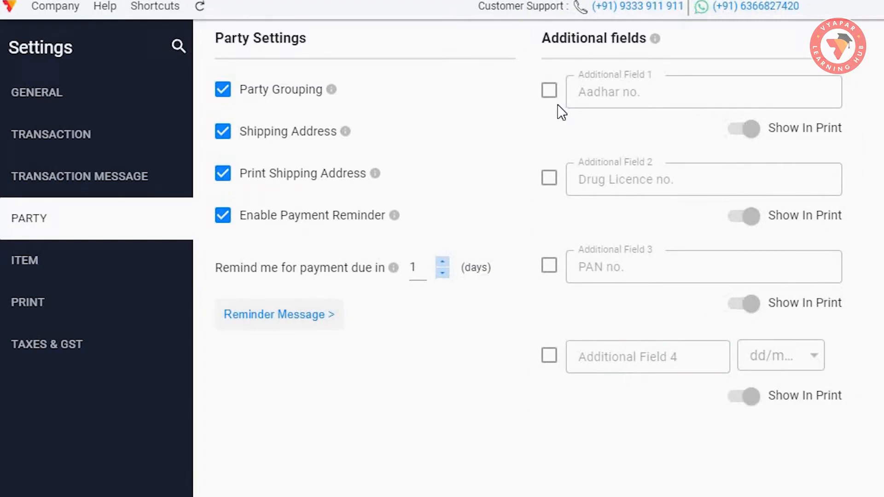
Step: Enable additional fields Aadhar no., Drug Licence no. and PAN no., keeping Show In Print on
left_click(548, 91)
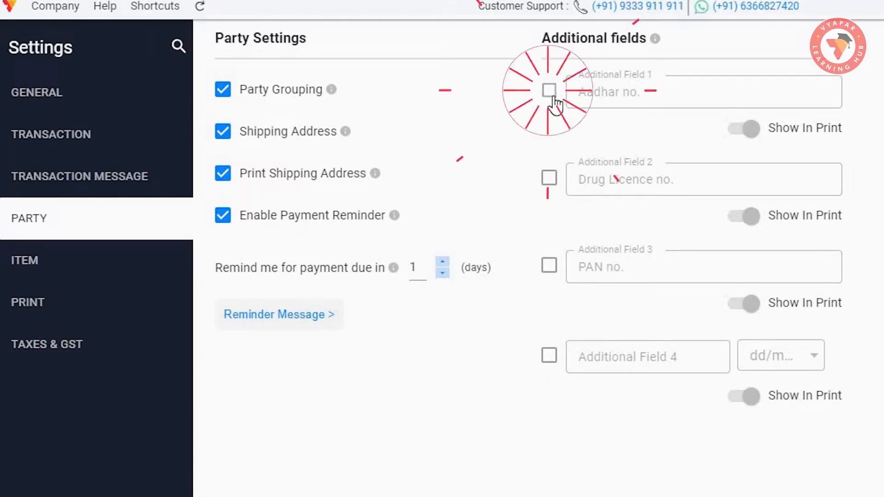
left_click(549, 90)
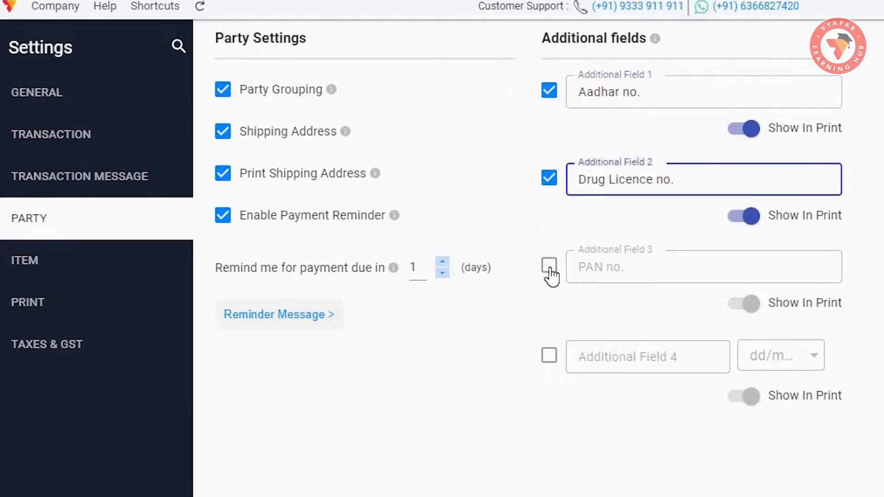
left_click(549, 266)
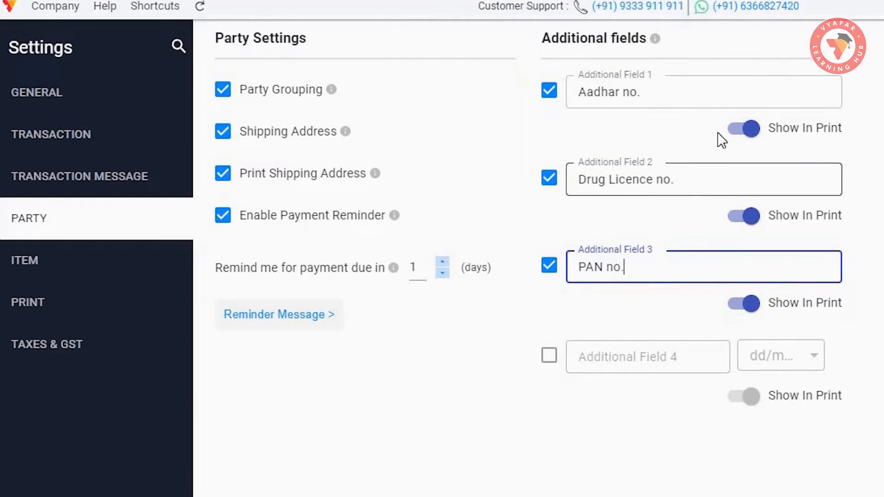
left_click(743, 128)
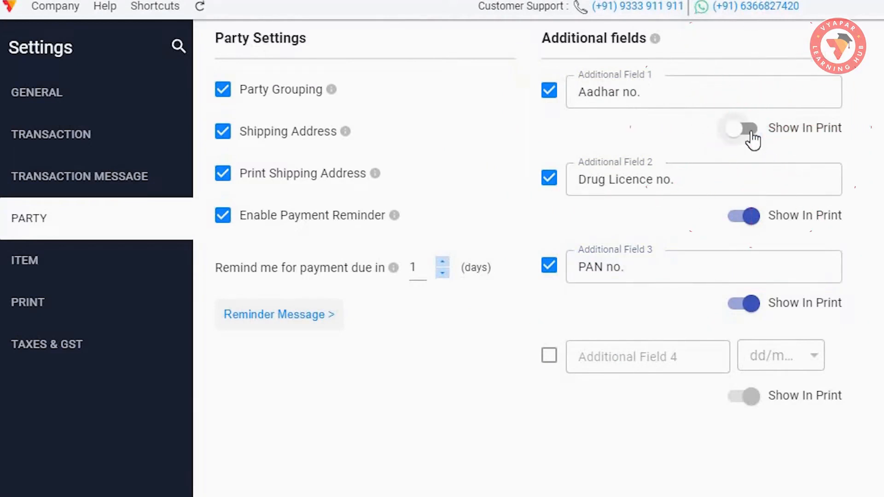
left_click(743, 128)
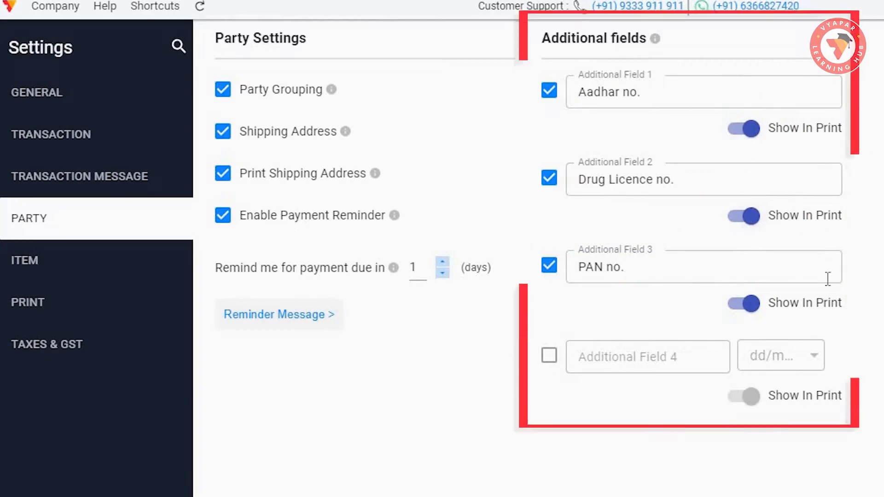
Step: Enable the fourth additional field with the day-month-year date format
left_click(548, 355)
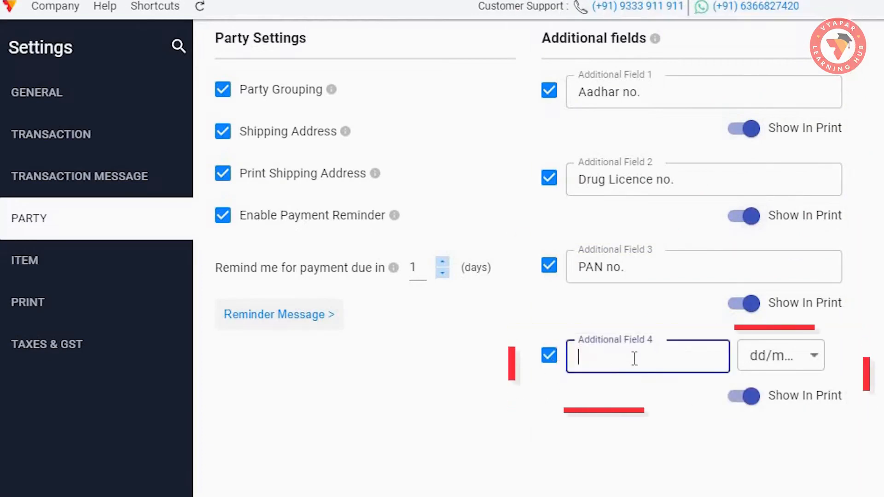
left_click(780, 355)
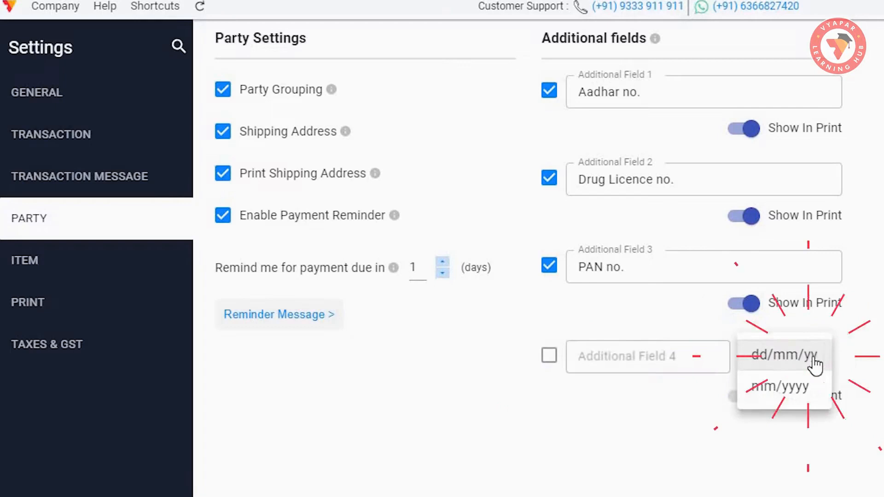
left_click(784, 355)
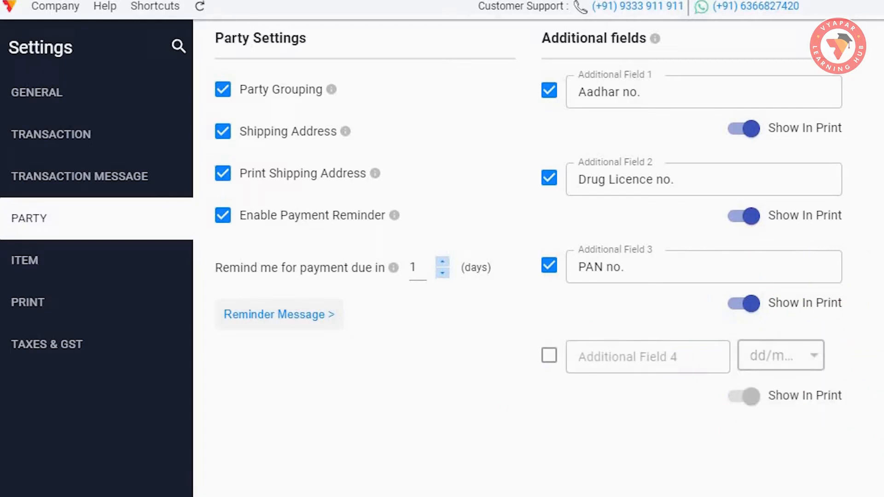
mouse_move(116, 176)
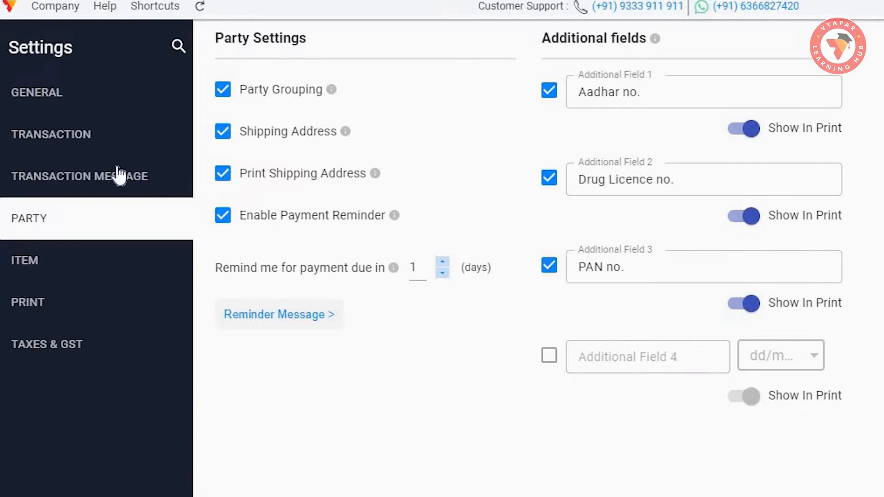
mouse_move(85, 101)
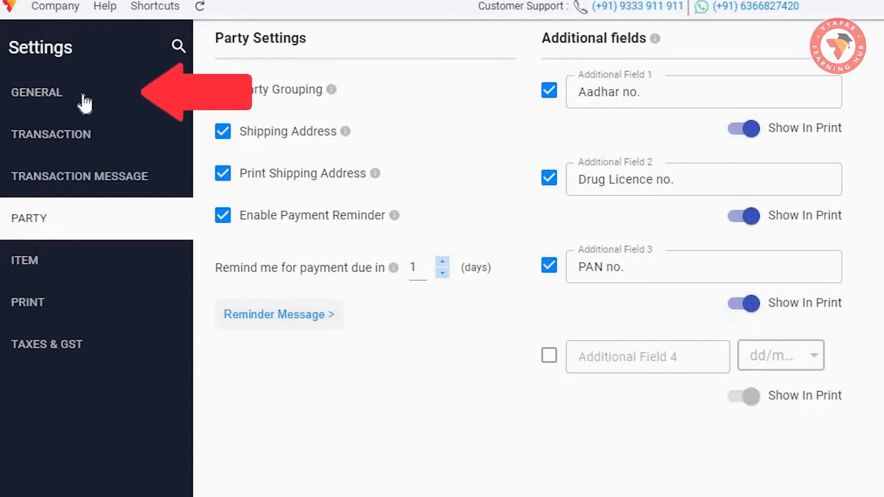
Step: Close Settings and return to the Home dashboard
left_click(36, 92)
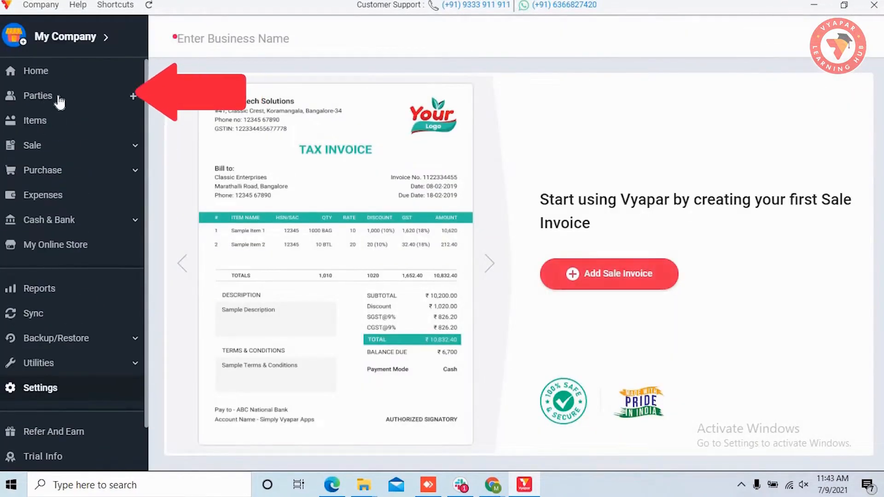
Step: Open Parties, glance at the Group tab, and return to the Name list
left_click(38, 95)
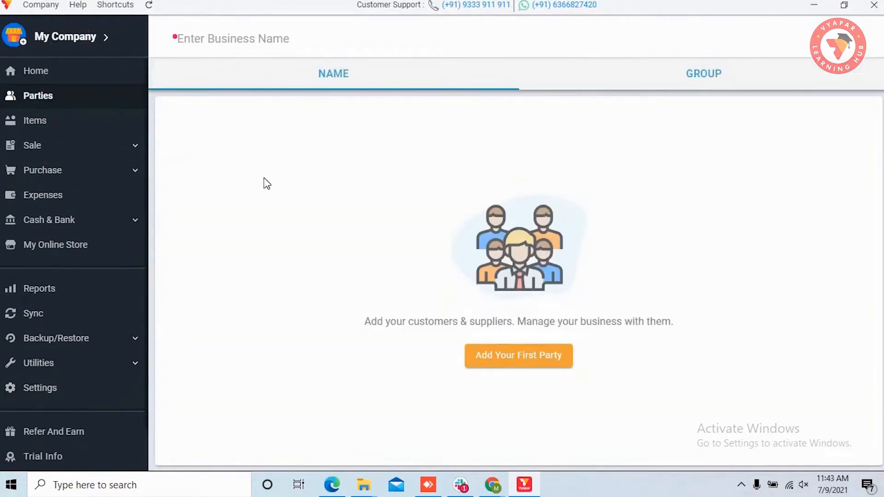
mouse_move(401, 78)
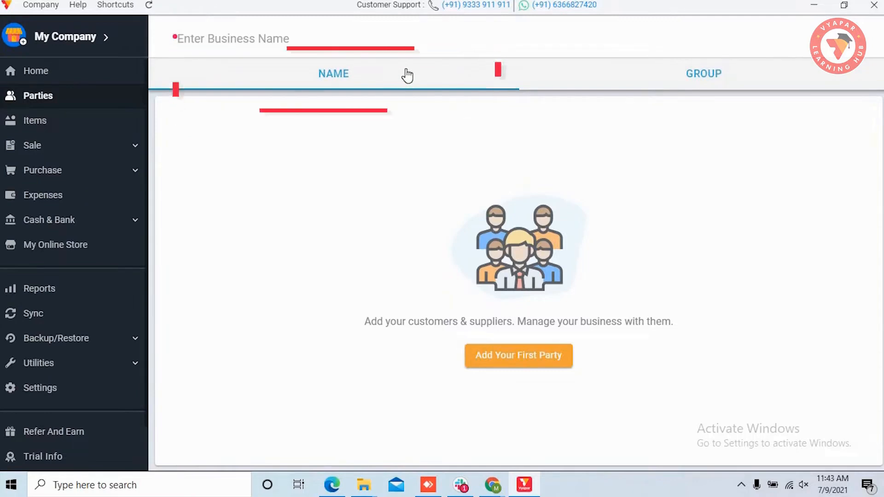
left_click(704, 73)
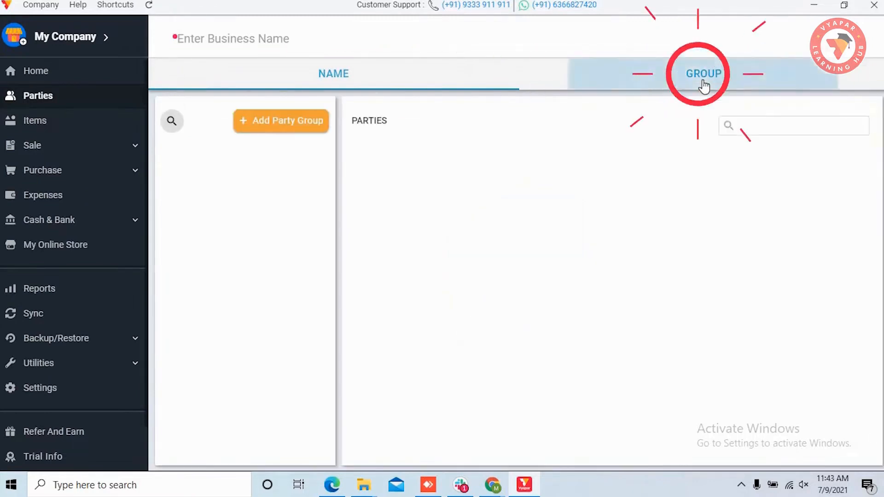
left_click(703, 74)
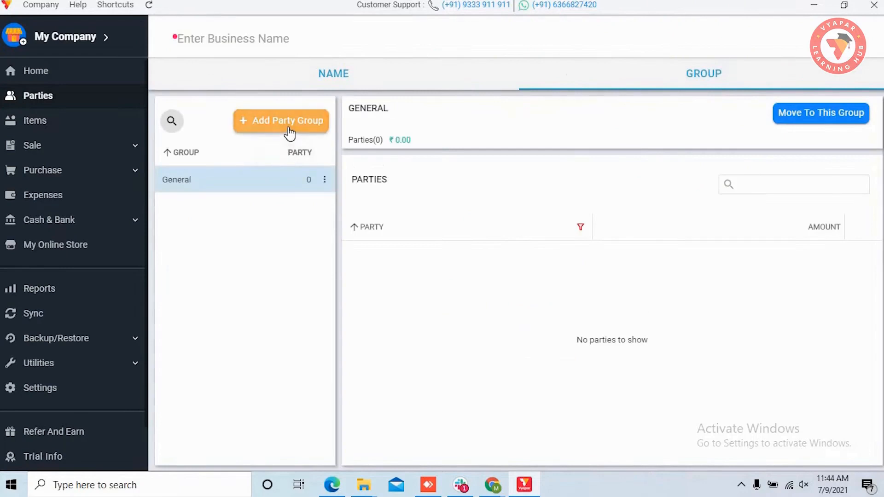
mouse_move(333, 73)
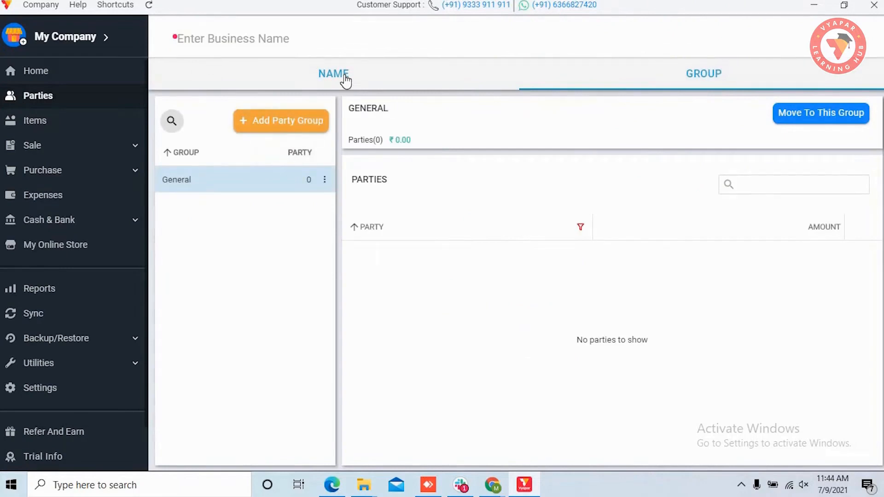
left_click(333, 73)
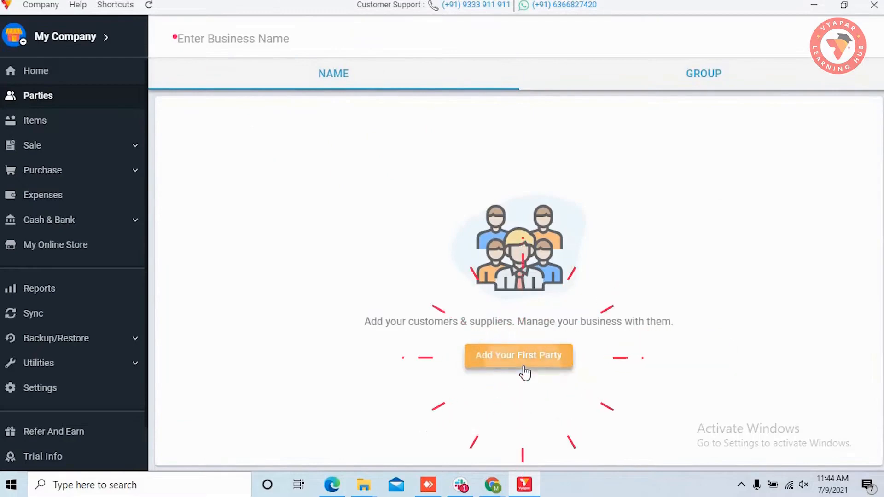
left_click(517, 355)
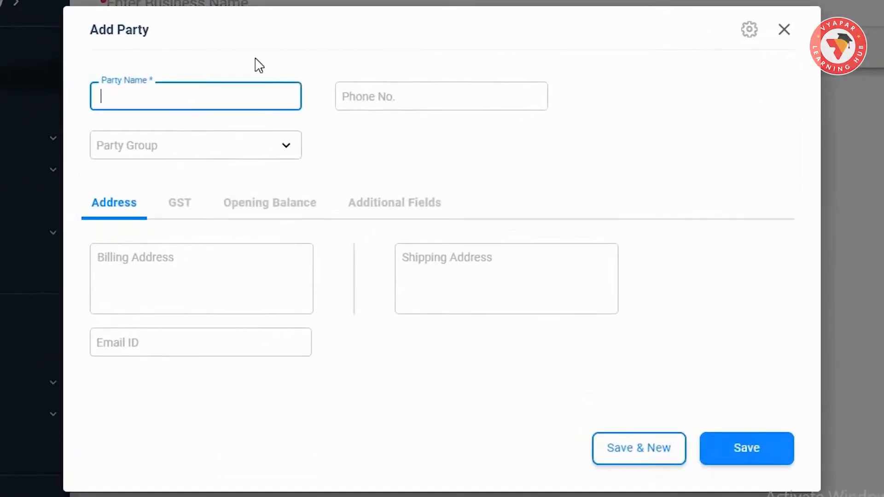
mouse_move(274, 99)
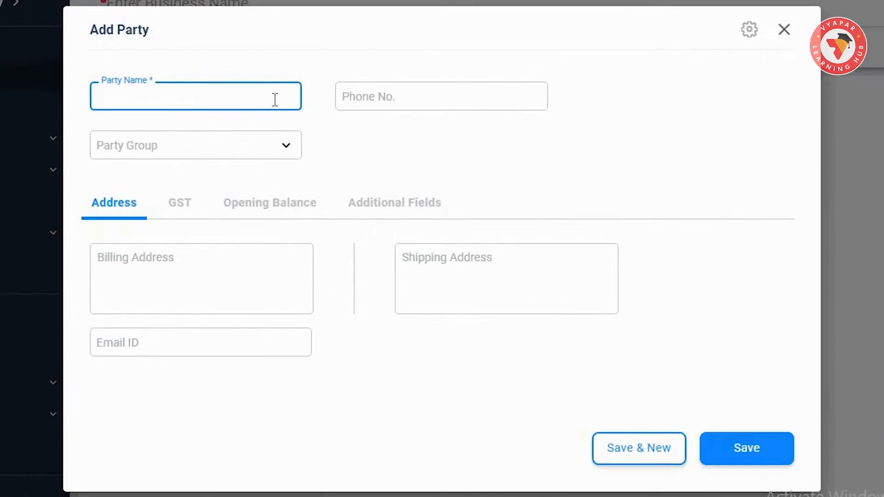
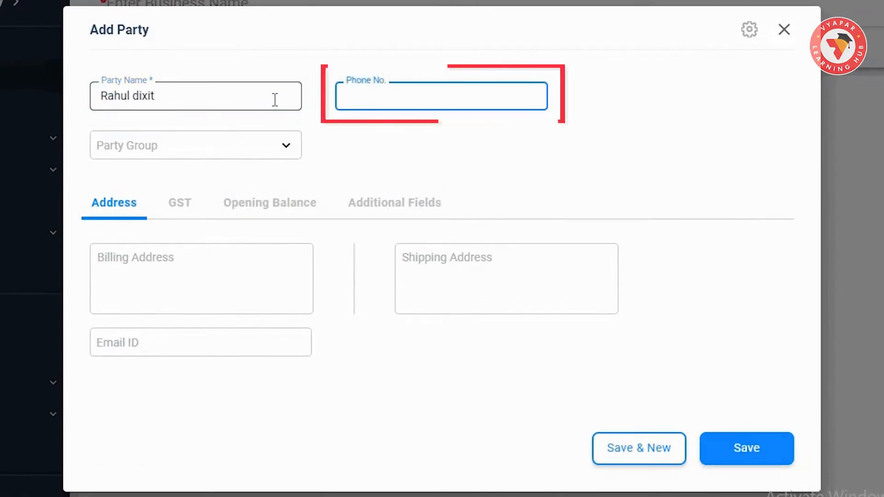
type("9876543210")
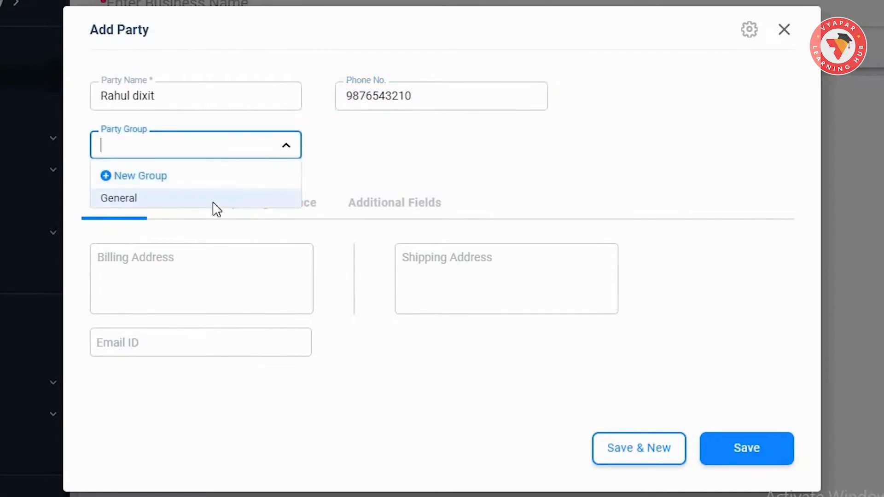
mouse_move(239, 180)
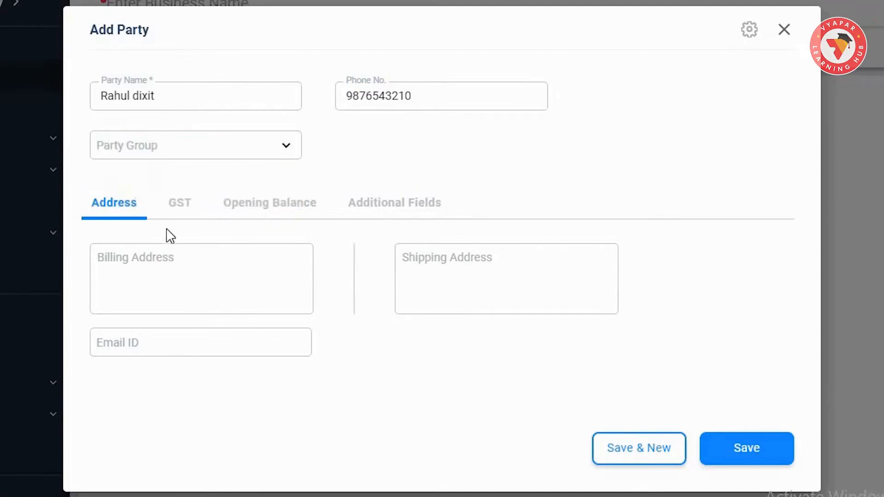
mouse_move(126, 231)
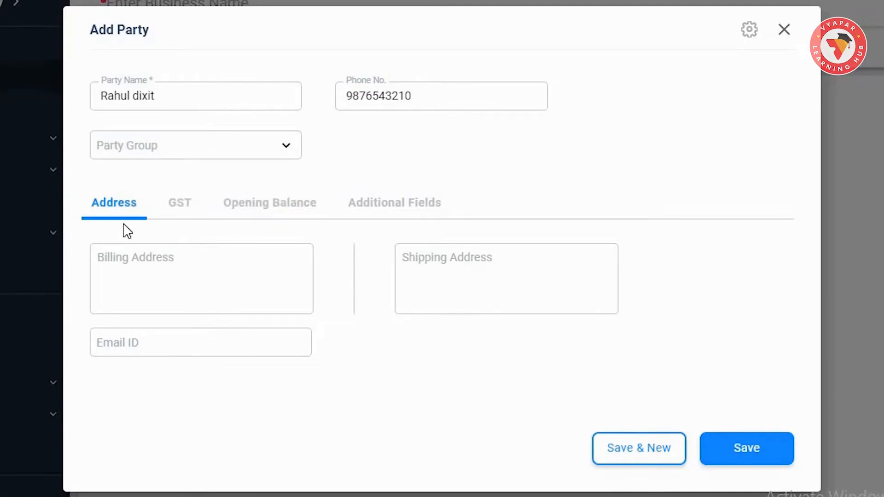
Step: Begin entering the party's billing address, starting with '205,', on the Address tab
left_click(270, 202)
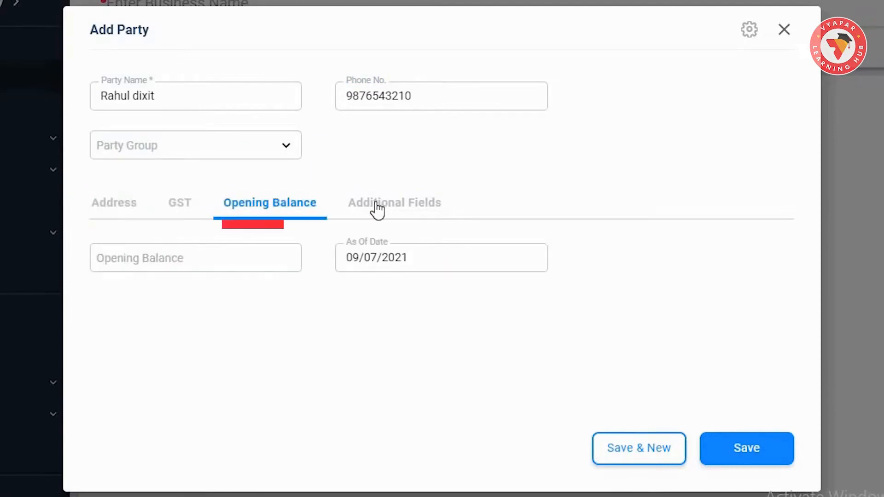
left_click(113, 203)
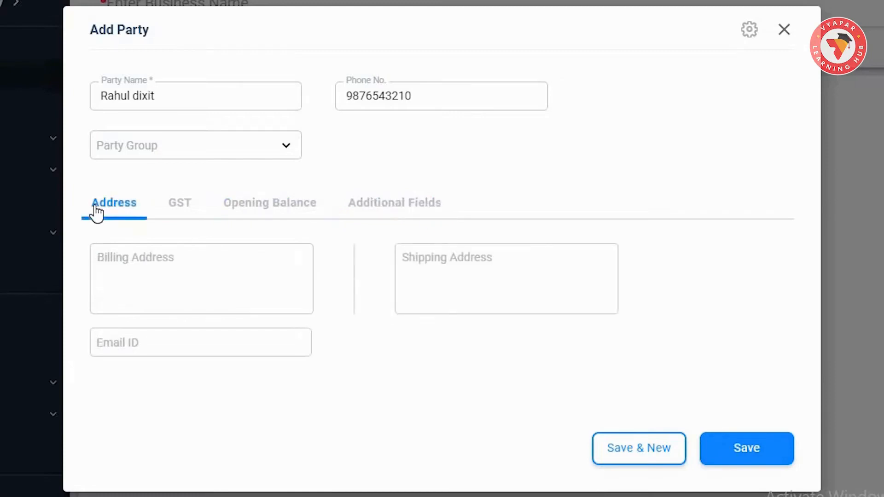
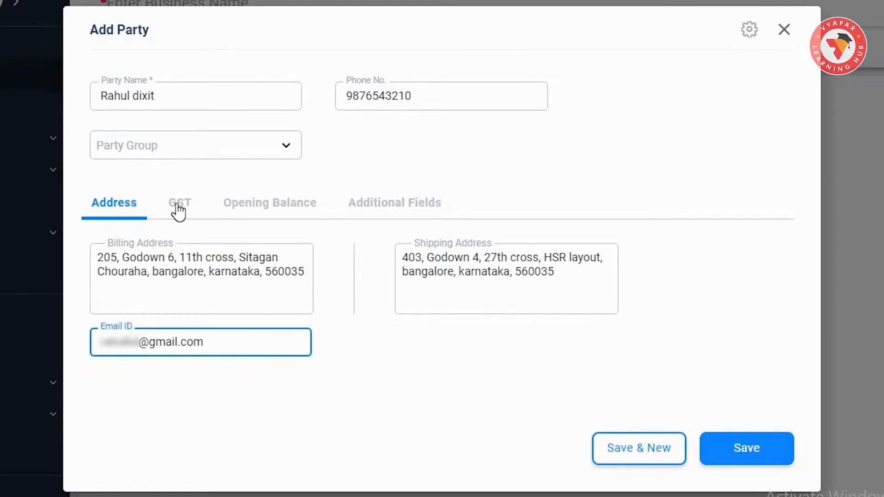
Step: Set GST Type to Registered Business - Regular with GSTIN and Karnataka as state
left_click(179, 202)
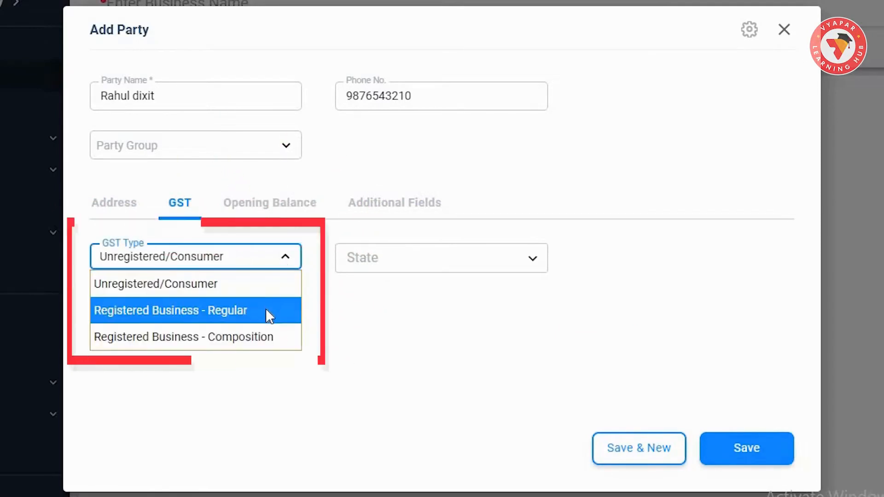
mouse_move(272, 344)
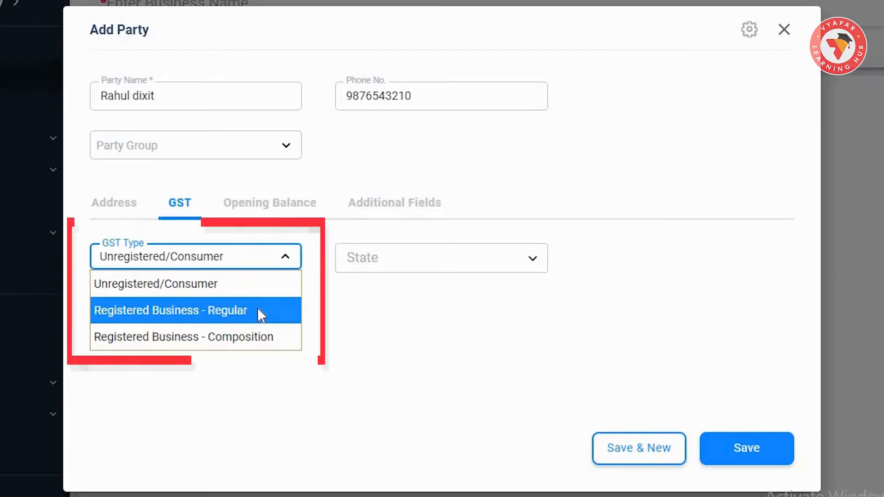
left_click(170, 310)
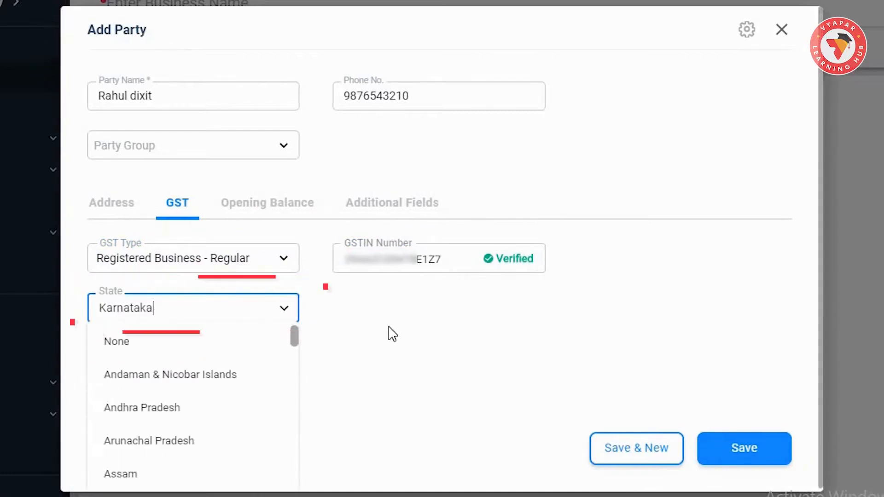
left_click(267, 203)
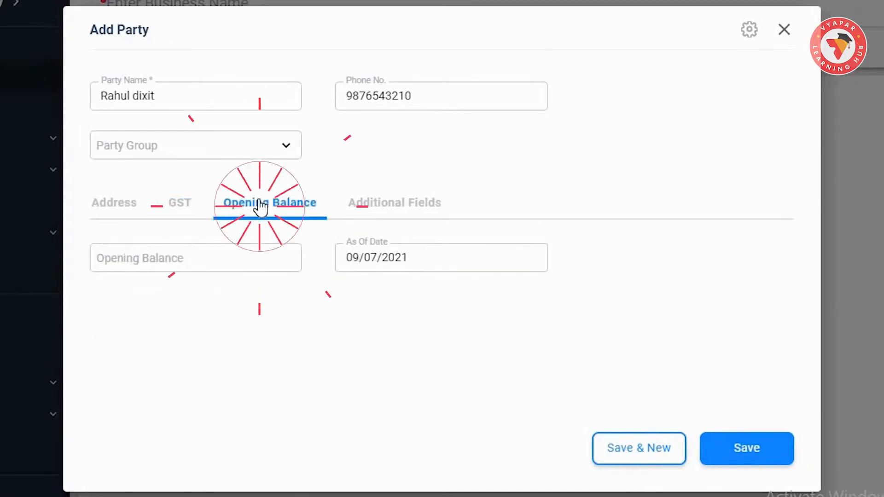
Step: Enter a 10000 opening balance marked To Receive, dated 09/07/2021
type("10000")
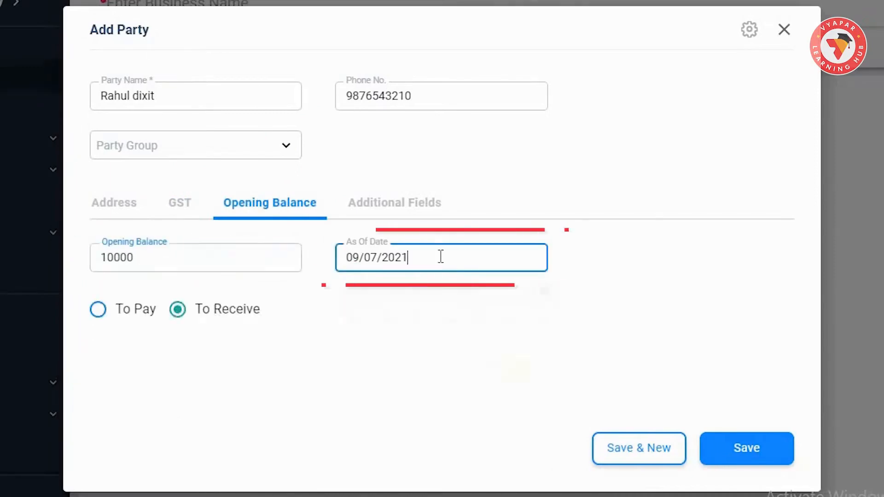
left_click(442, 257)
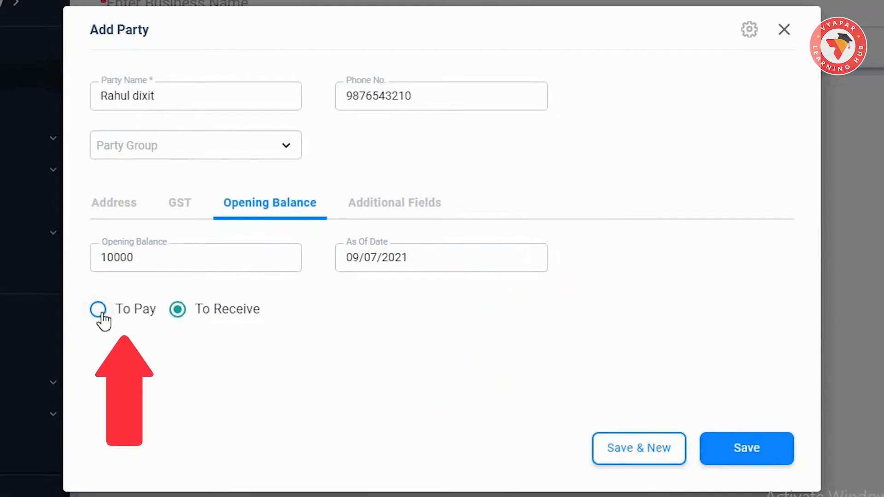
left_click(98, 309)
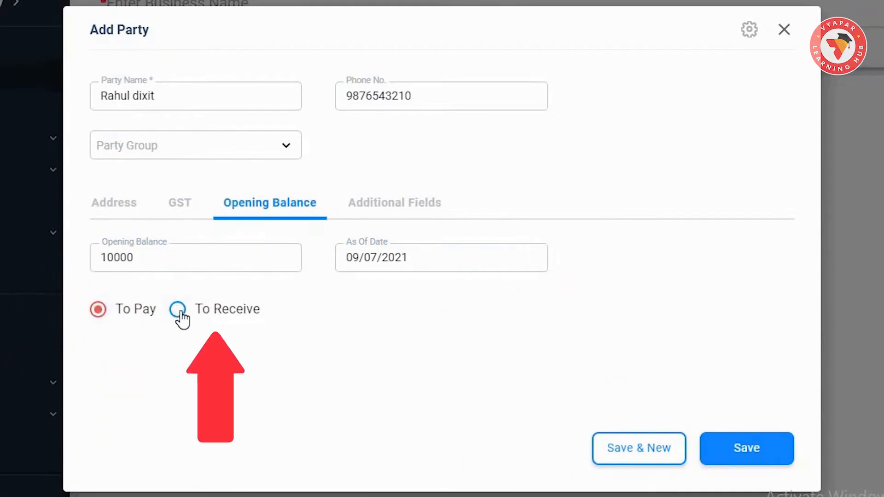
left_click(176, 309)
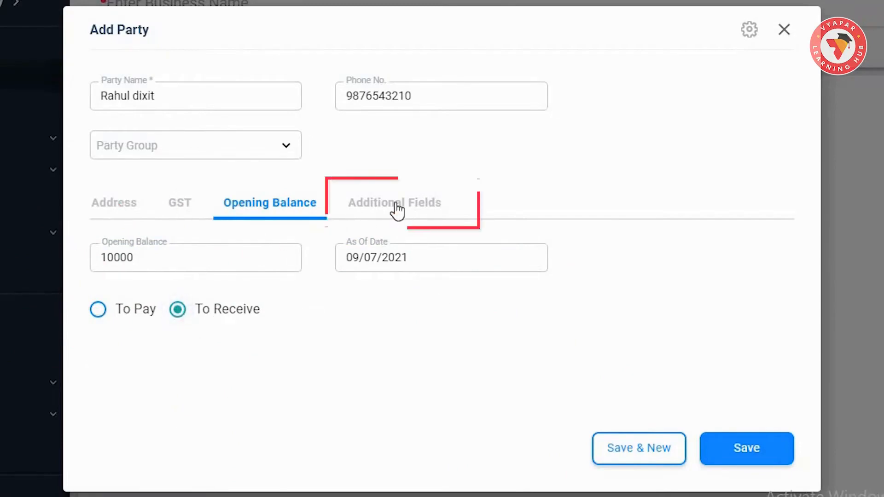
left_click(394, 202)
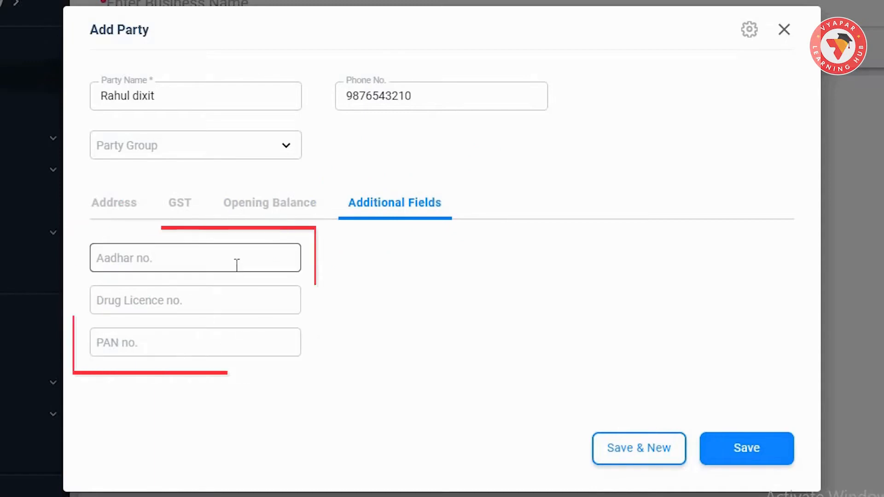
left_click(195, 258)
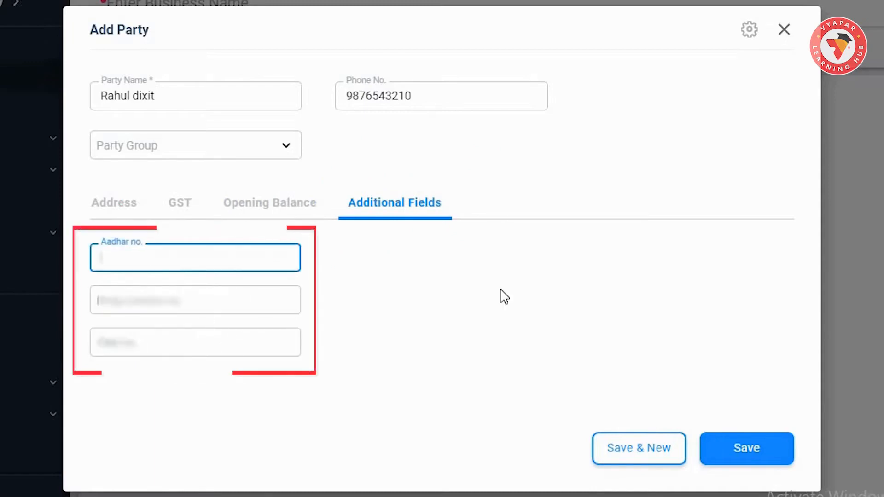
type("FDJK")
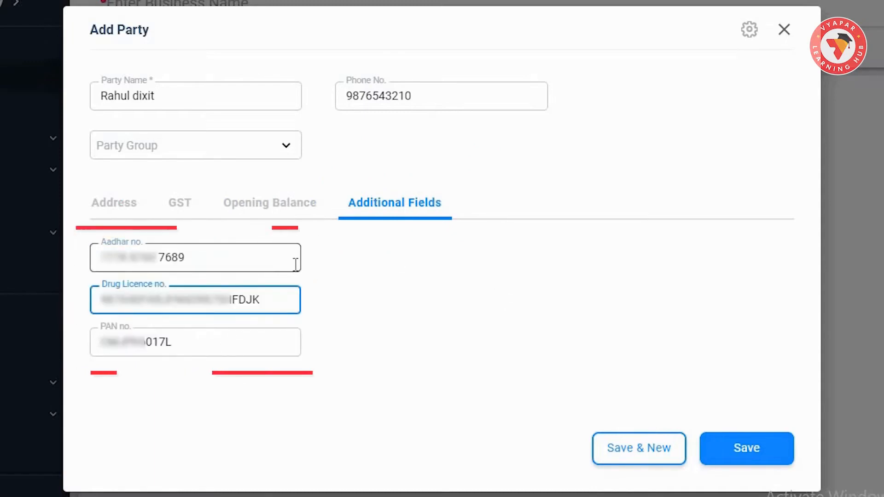
left_click(195, 341)
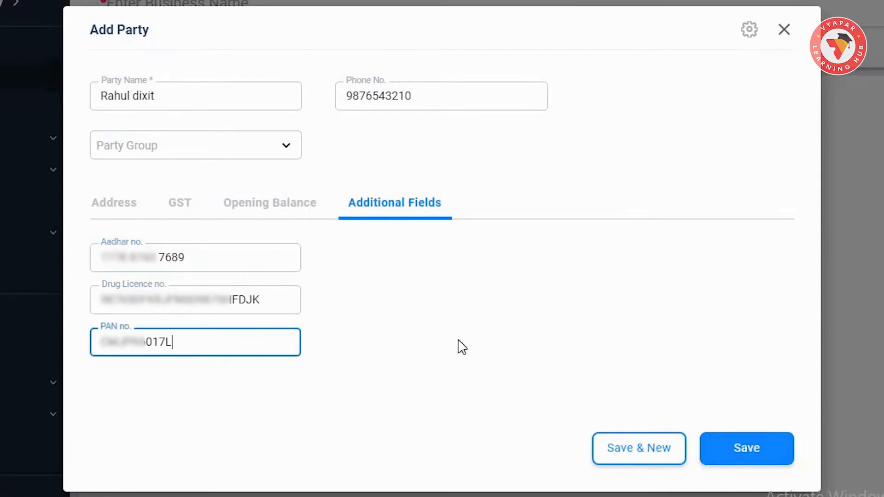
mouse_move(488, 352)
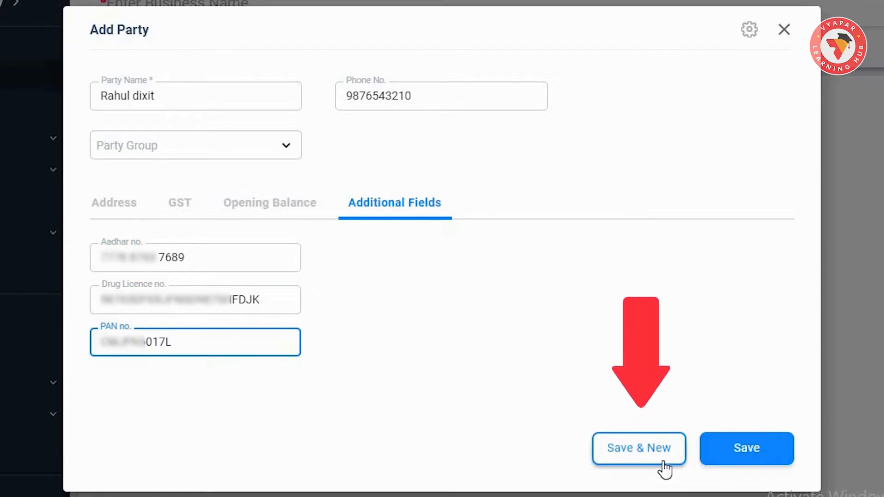
mouse_move(746, 448)
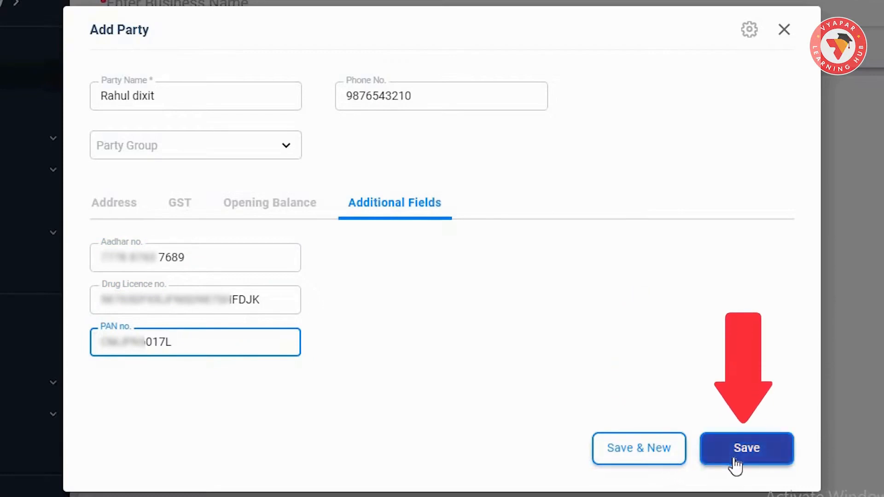
mouse_move(758, 464)
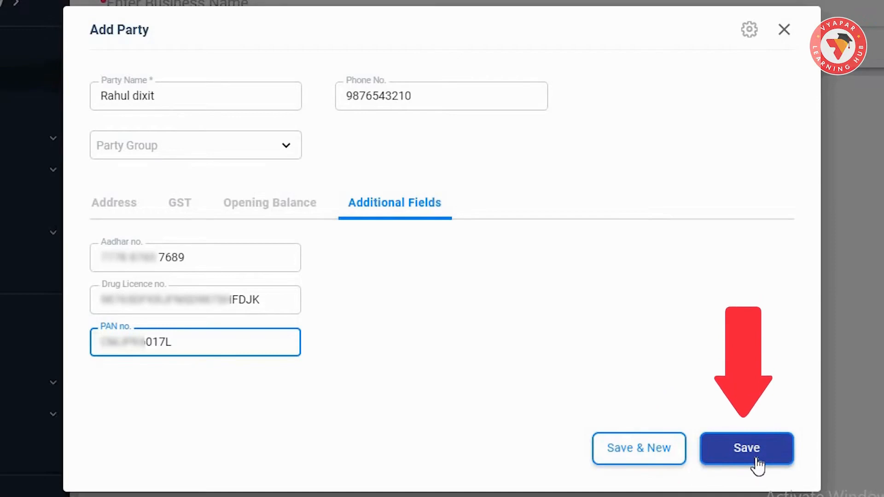
left_click(746, 448)
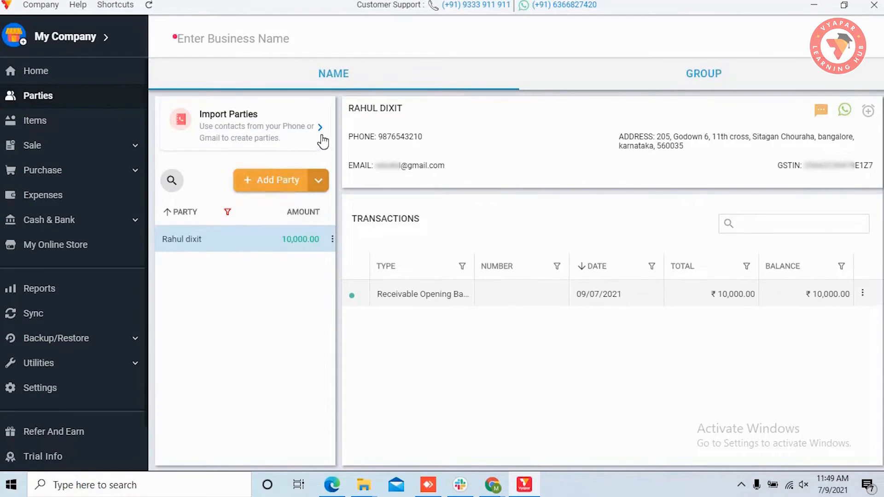
mouse_move(246, 138)
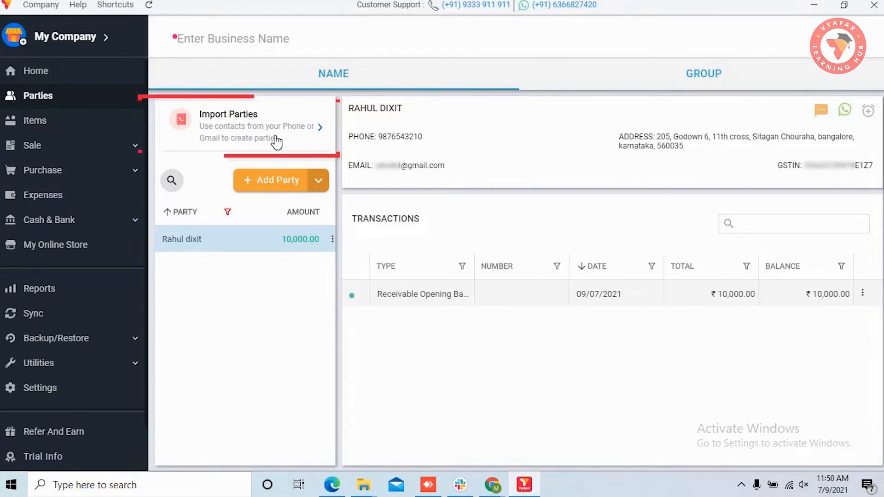
mouse_move(245, 149)
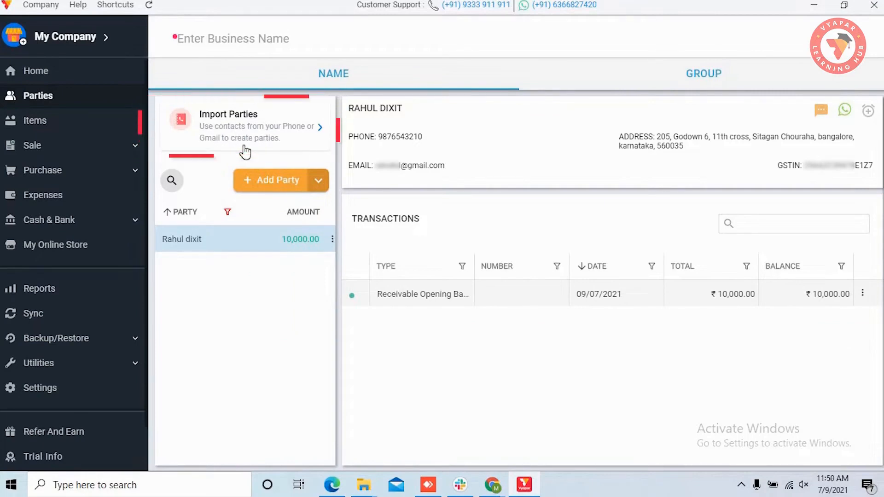
Step: Dismiss the contact-import popup and scroll the sidebar to the Utilities options
left_click(242, 125)
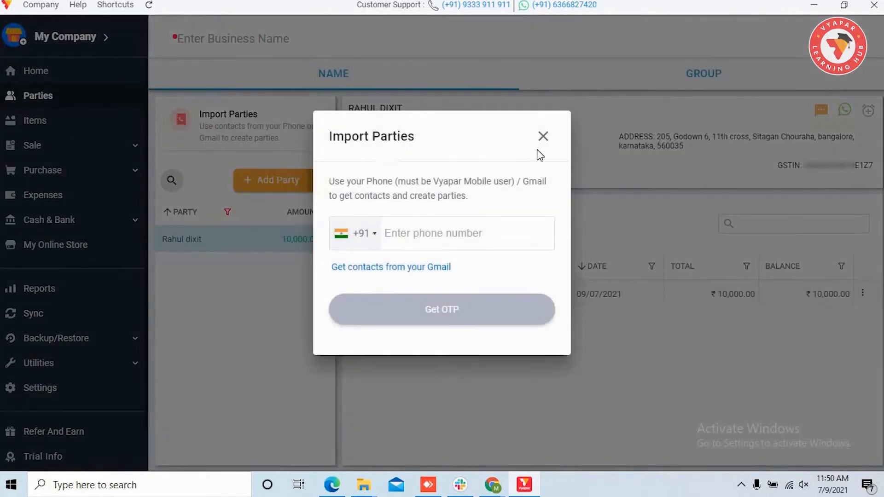
left_click(542, 137)
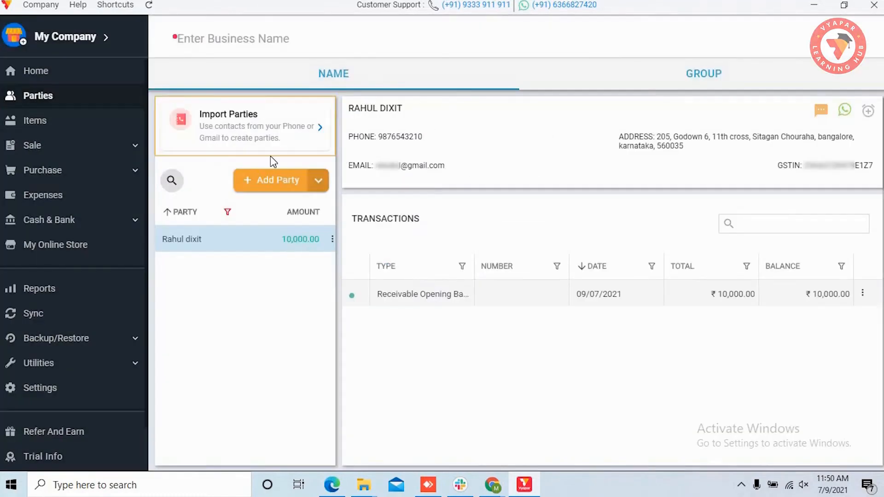
scroll("down", 3)
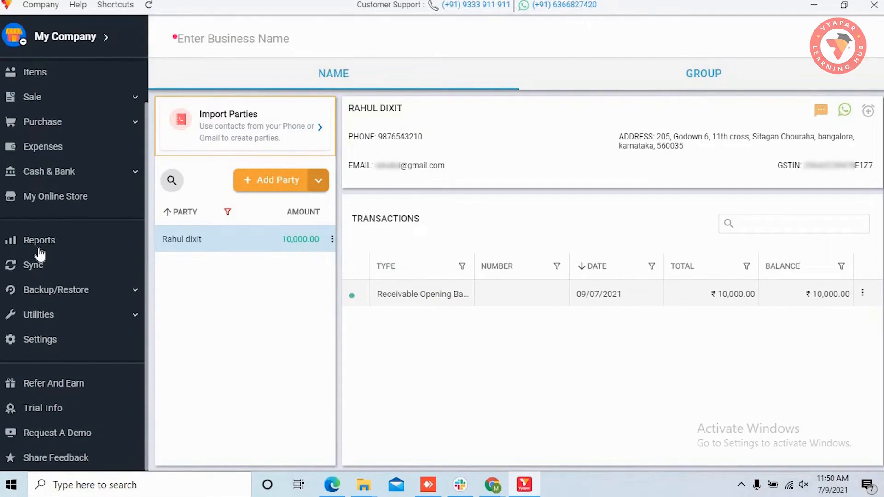
mouse_move(127, 316)
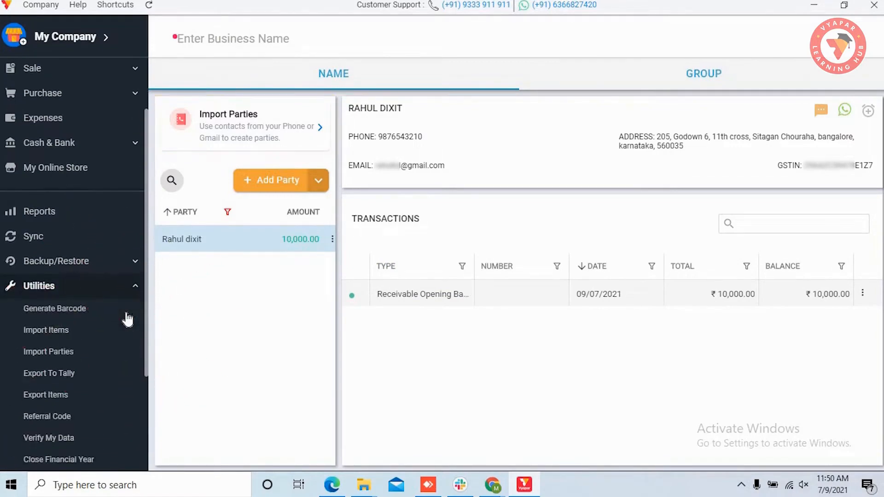
scroll("down", 3)
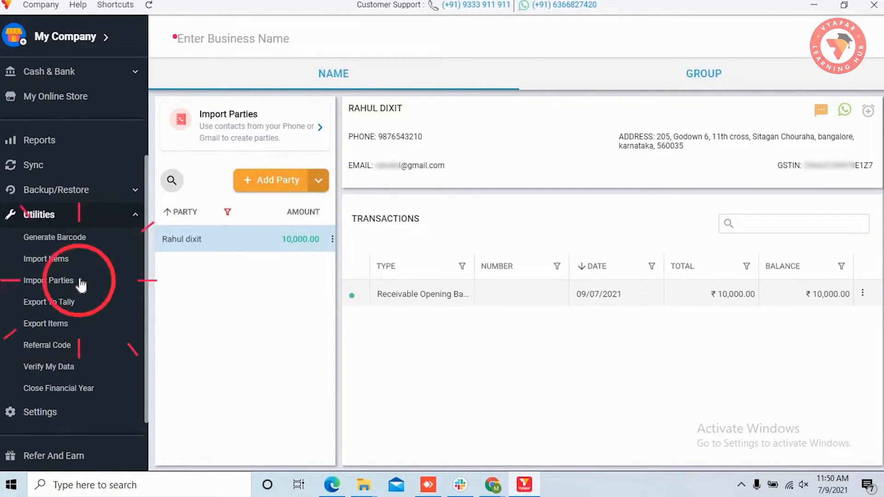
Step: Save the blank party import template to Downloads, then upload Import Parties Template.xlsx
left_click(48, 281)
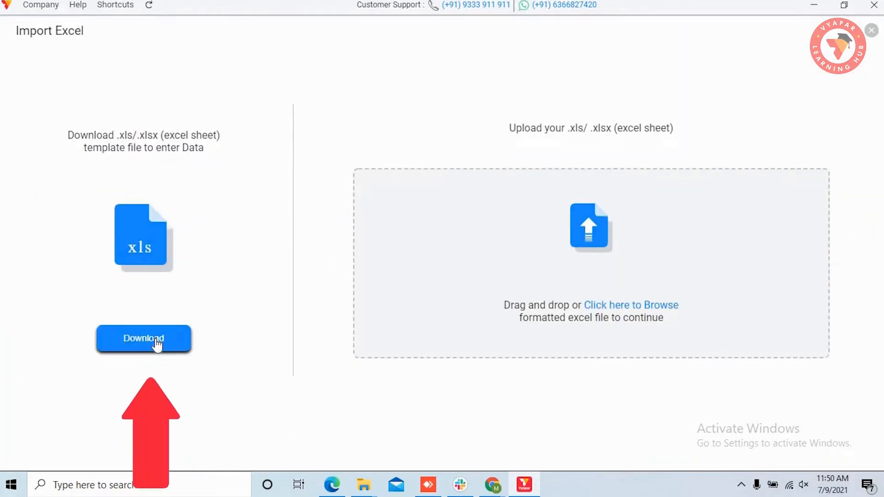
left_click(143, 339)
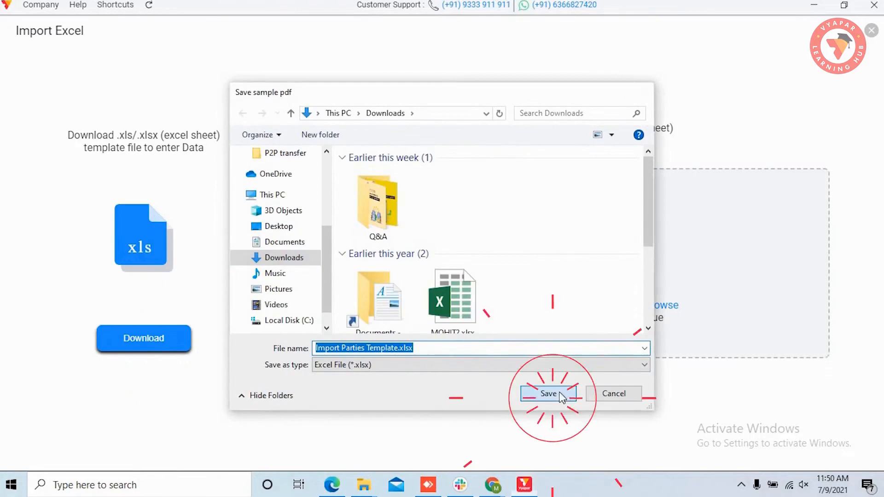
left_click(548, 394)
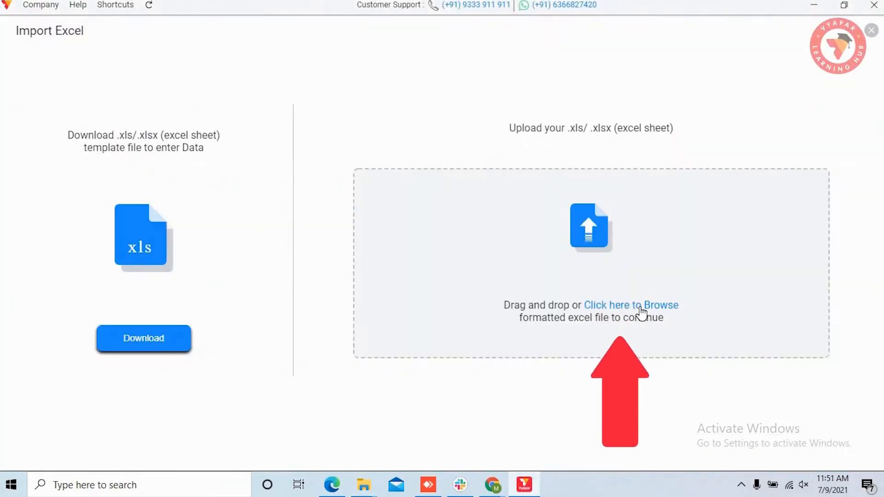
left_click(630, 305)
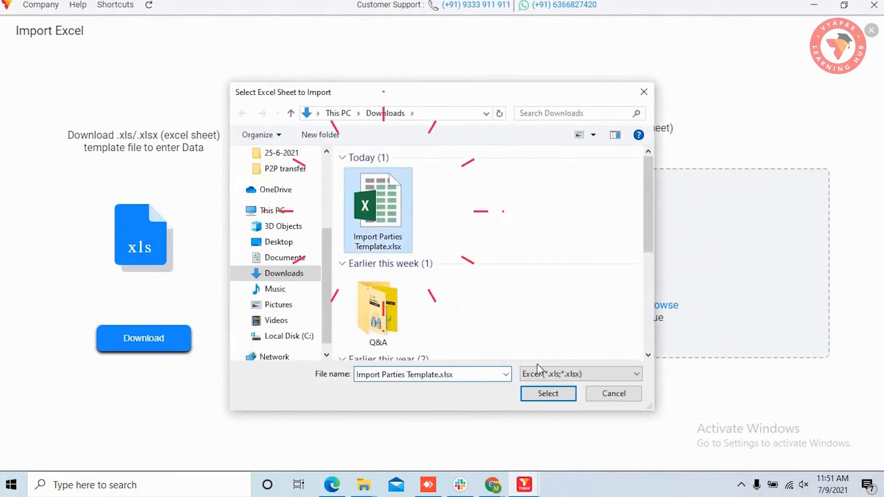
left_click(547, 394)
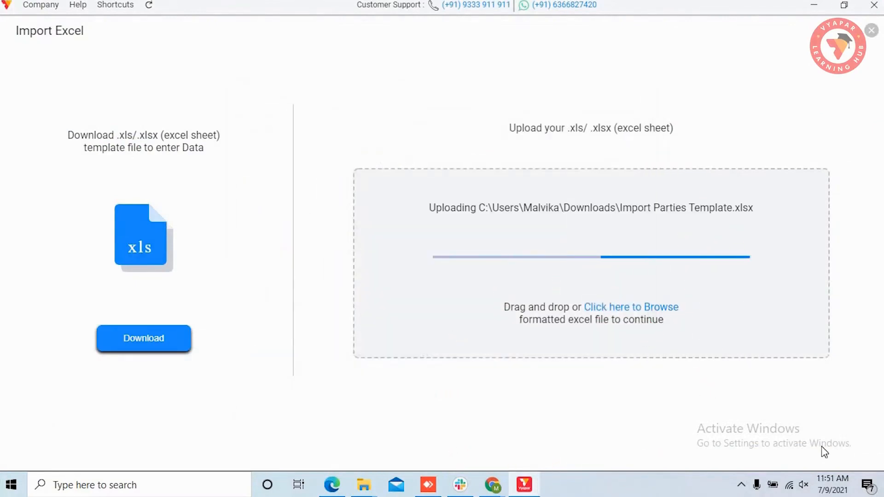
Step: Import the 7 valid parties from the Excel sheet and confirm the success message
left_click(828, 447)
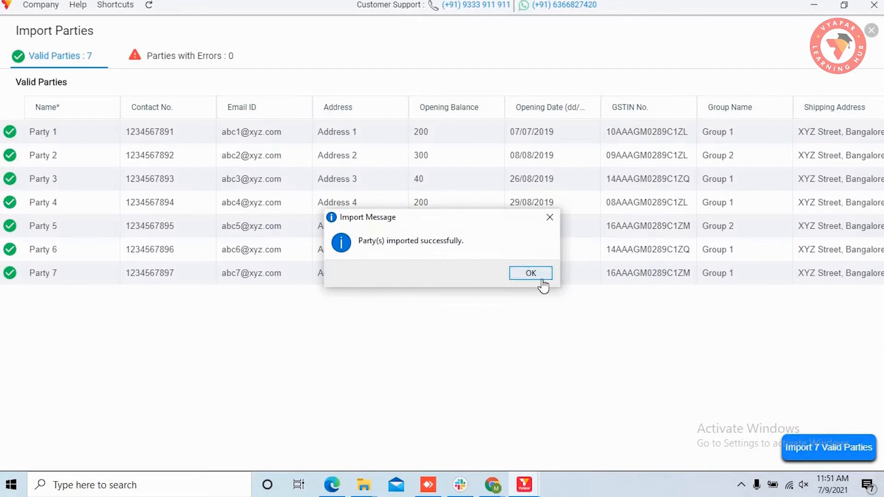
left_click(530, 273)
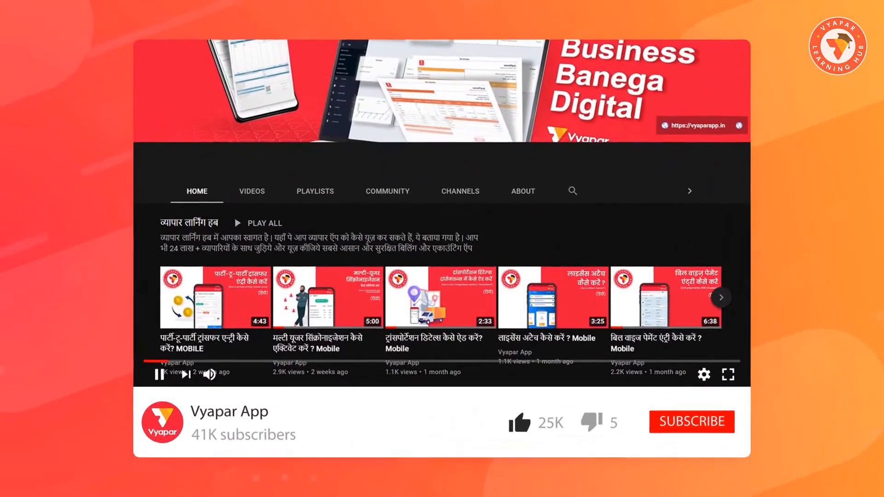
Step: Subscribe to the Vyapar App YouTube channel from the outro banner
left_click(691, 421)
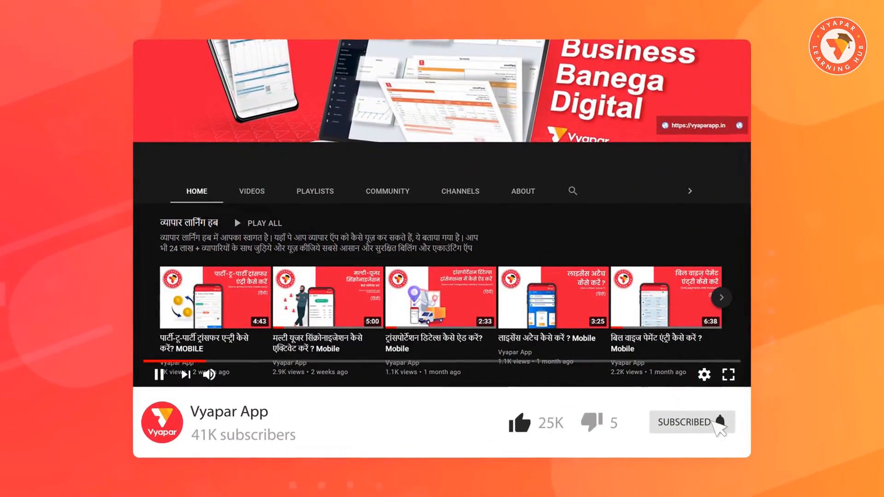